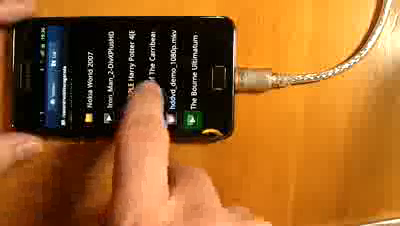
# Start the Pirates of the Caribbean HD trailer from the video list so it plays fullscreen.
pyautogui.click(150, 96)
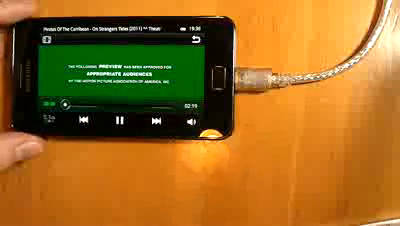